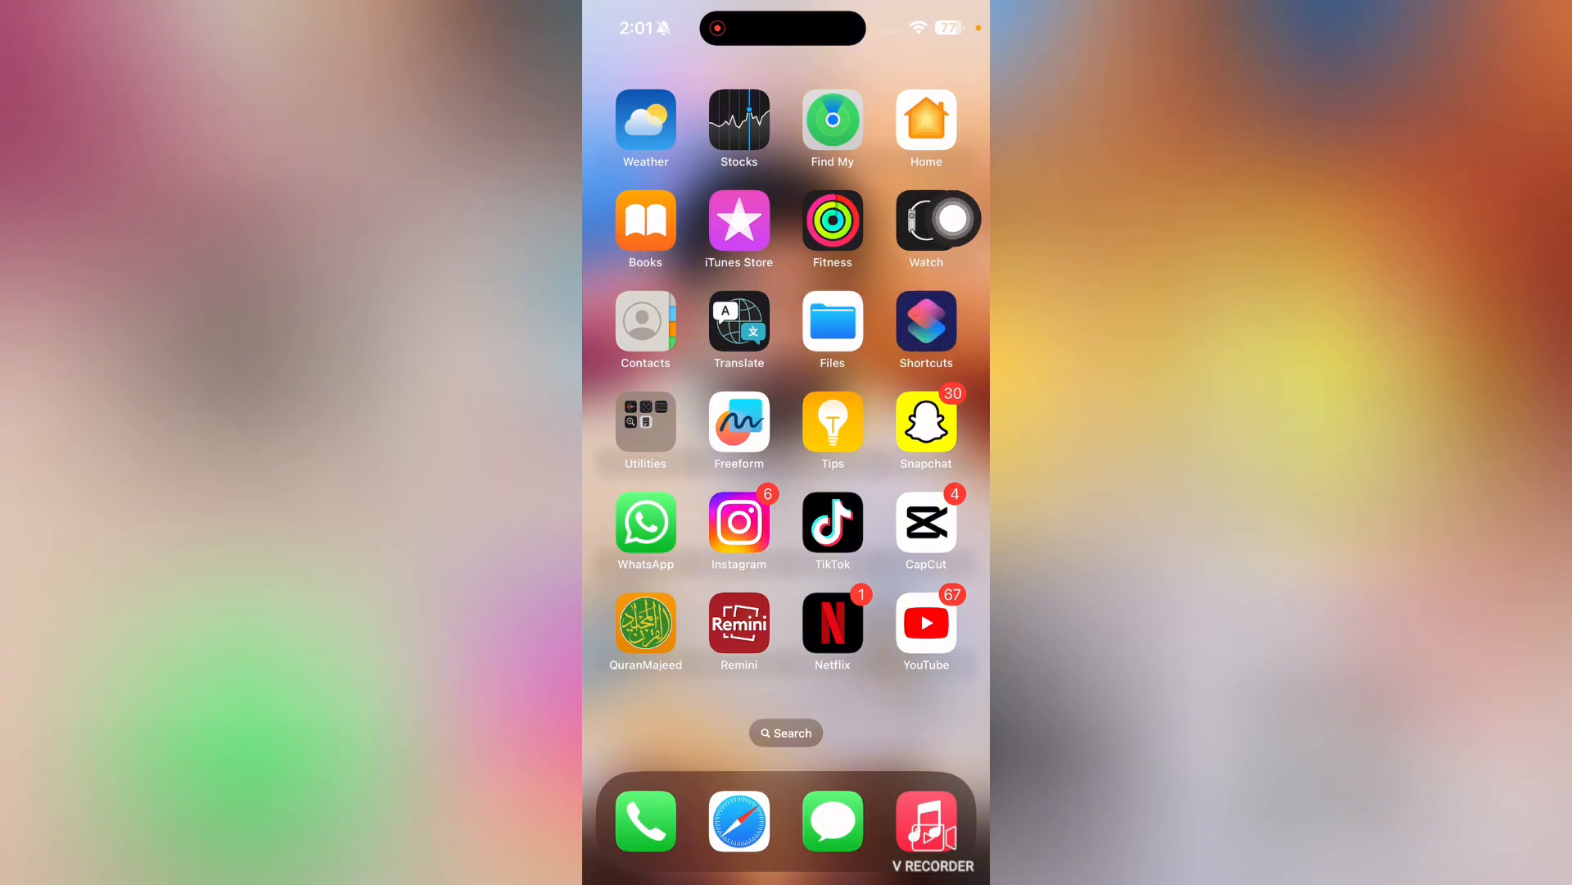
Launch the Shortcuts app from the Home Screen
{"action": "left_click", "coordinate": [925, 323]}
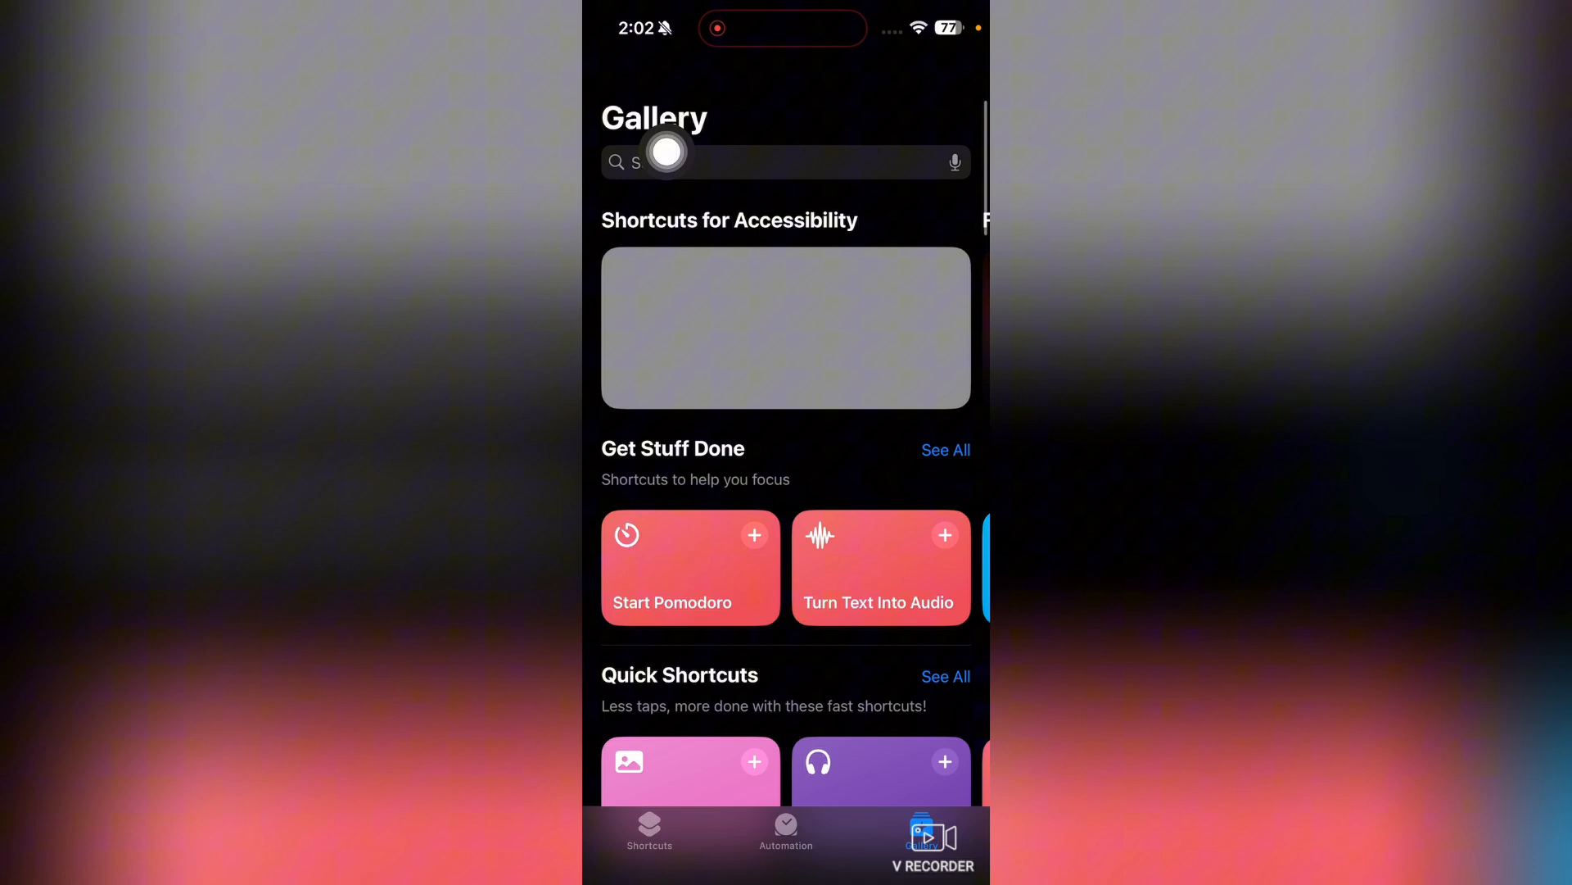
Search the Gallery for 'Photo' to list Photo Grid and Photo Importer
{"action": "left_click", "coordinate": [752, 161]}
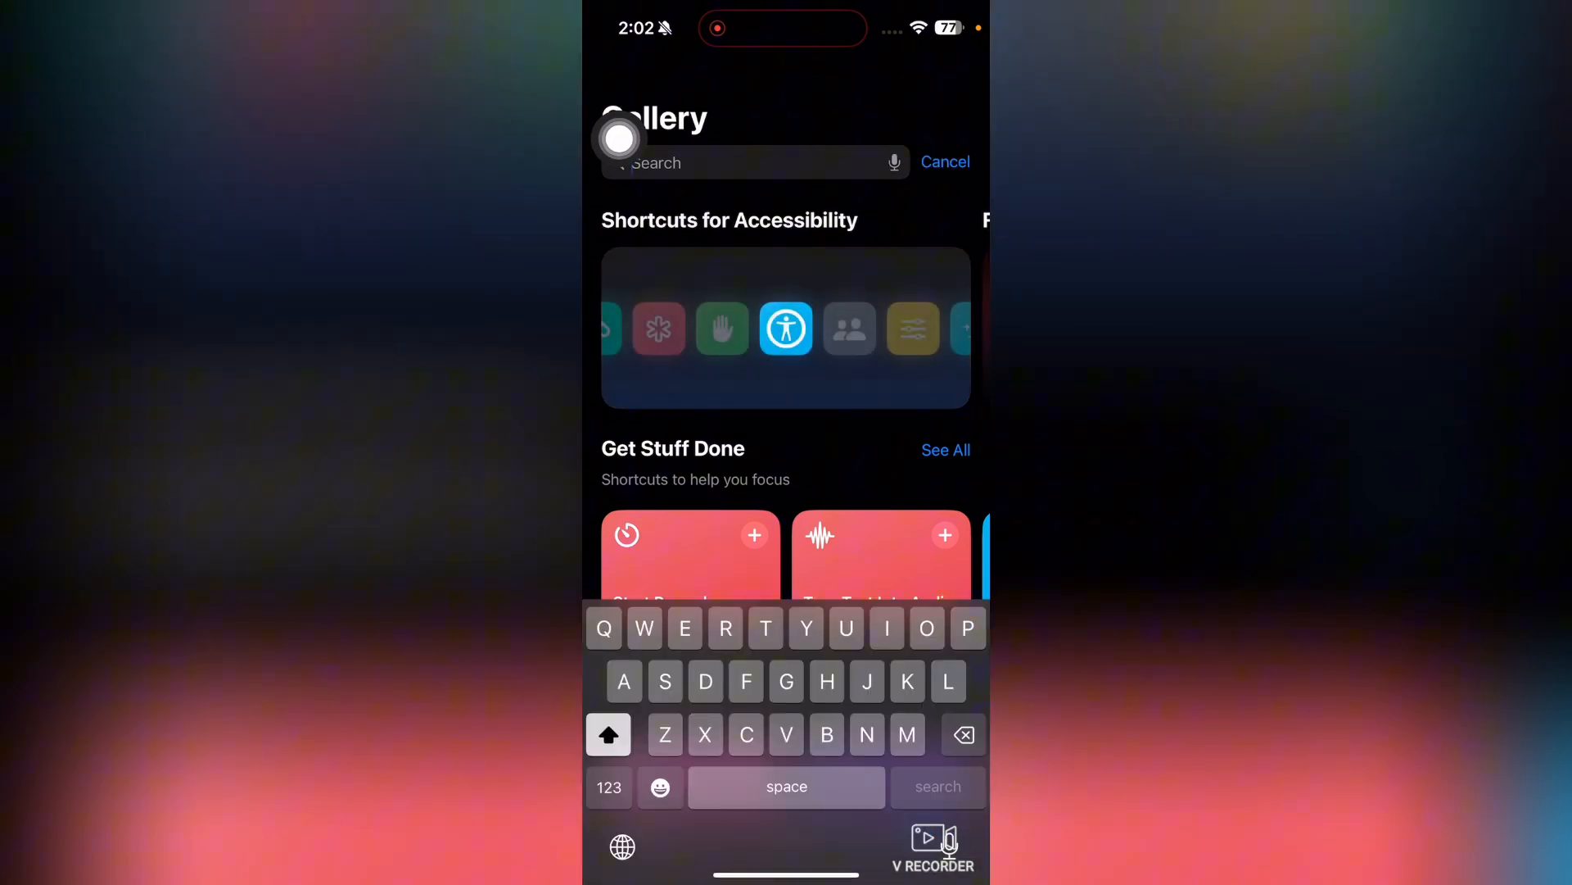
{"action": "type", "text": "Photo"}
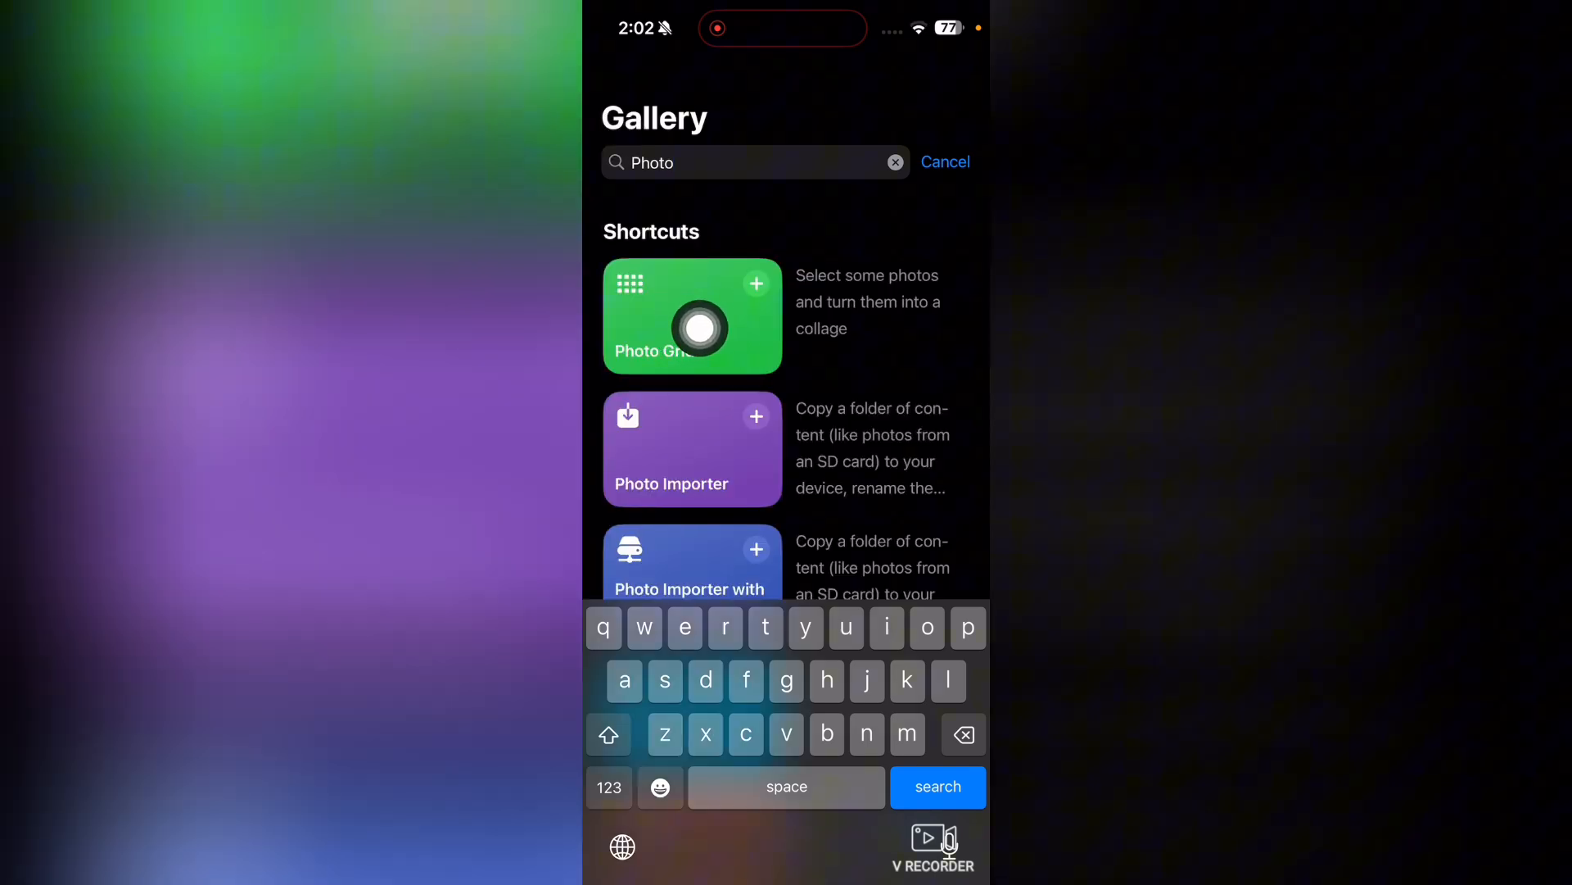
{"action": "mouse_move", "coordinate": [848, 238]}
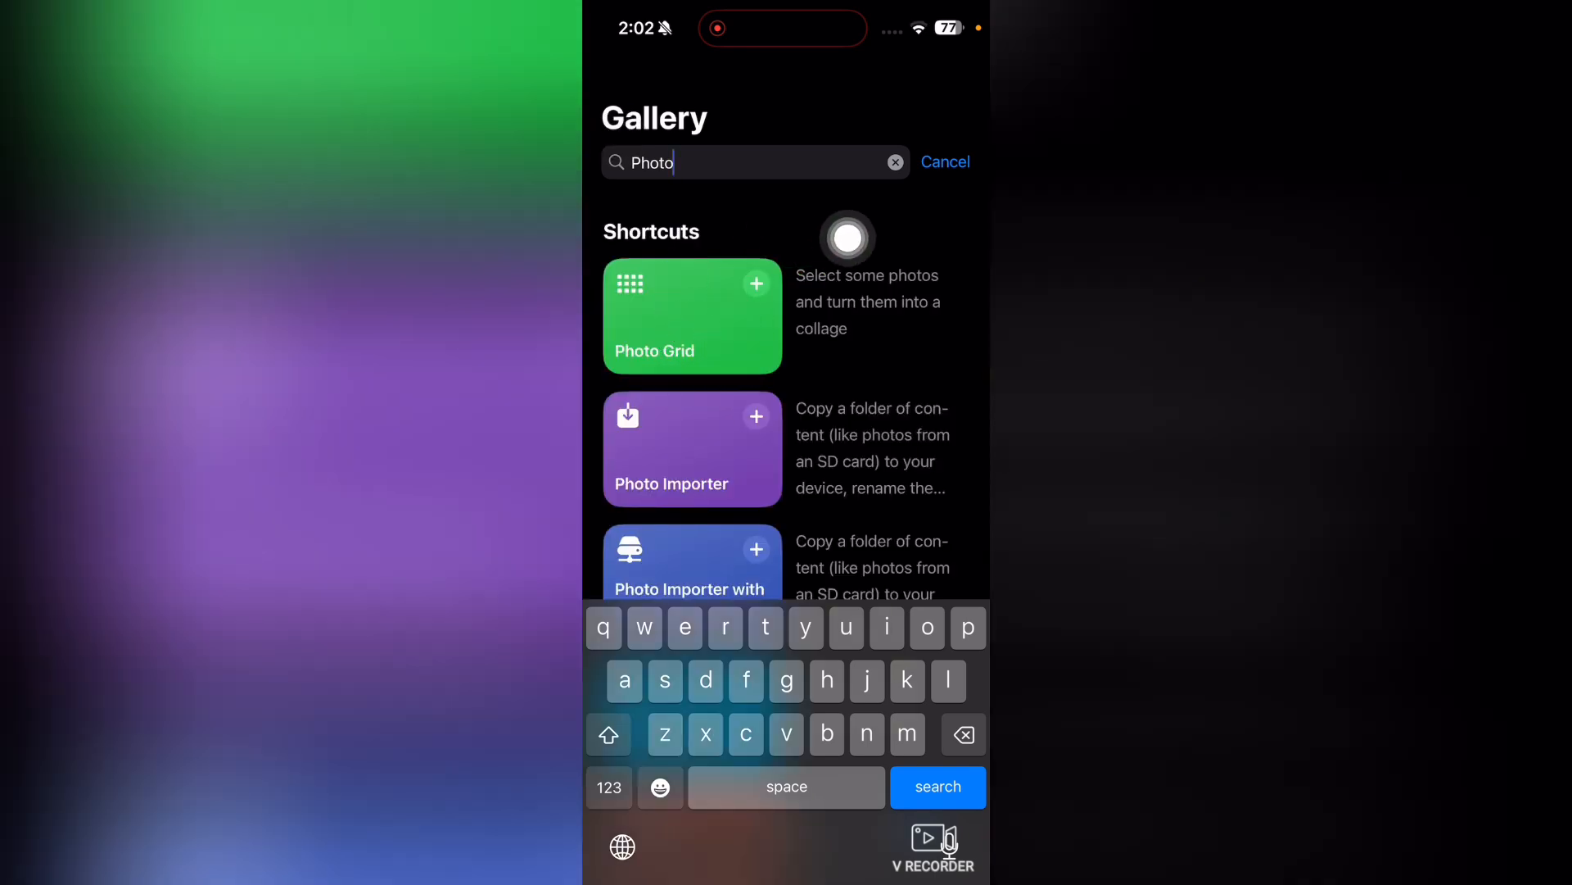
Add Photo Grid from the search results and view it under All Shortcuts
{"action": "left_click", "coordinate": [692, 317]}
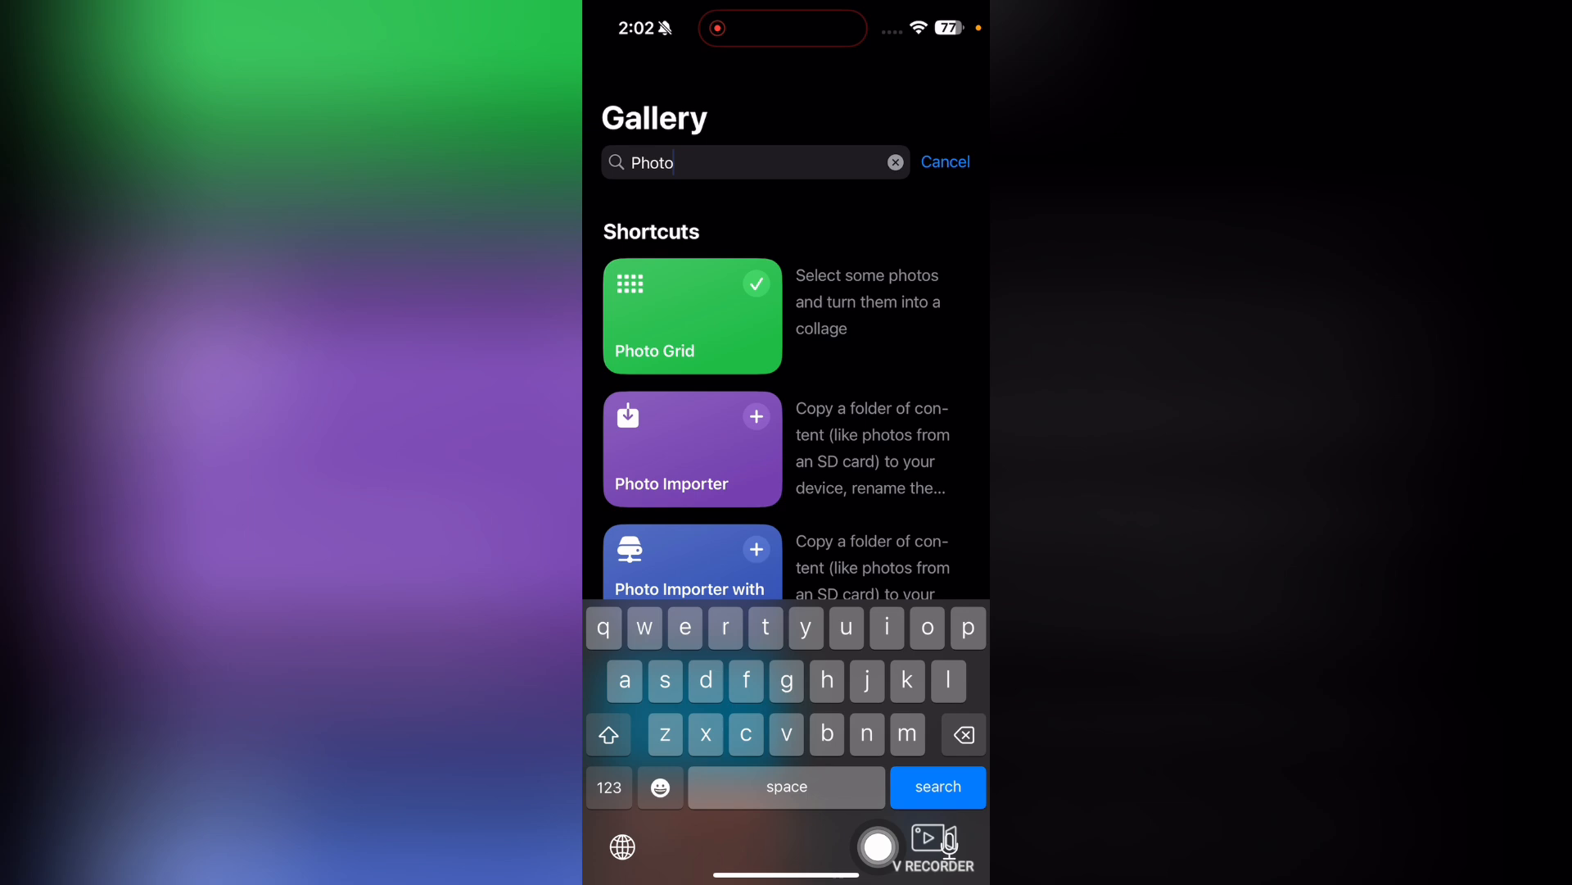
{"action": "left_click", "coordinate": [944, 162]}
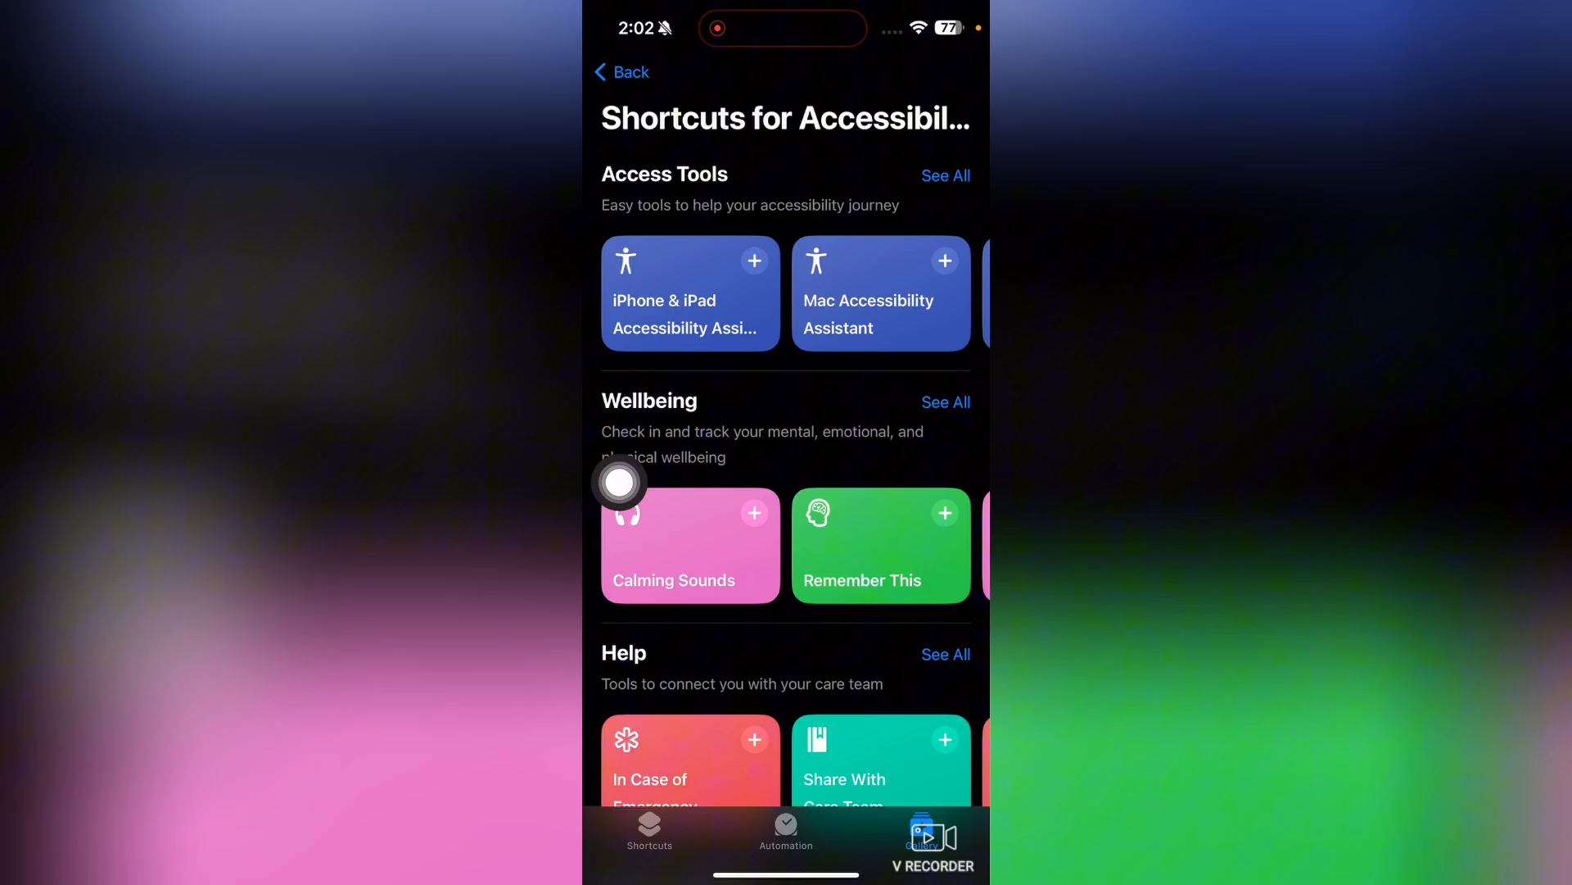
{"action": "left_click", "coordinate": [621, 71]}
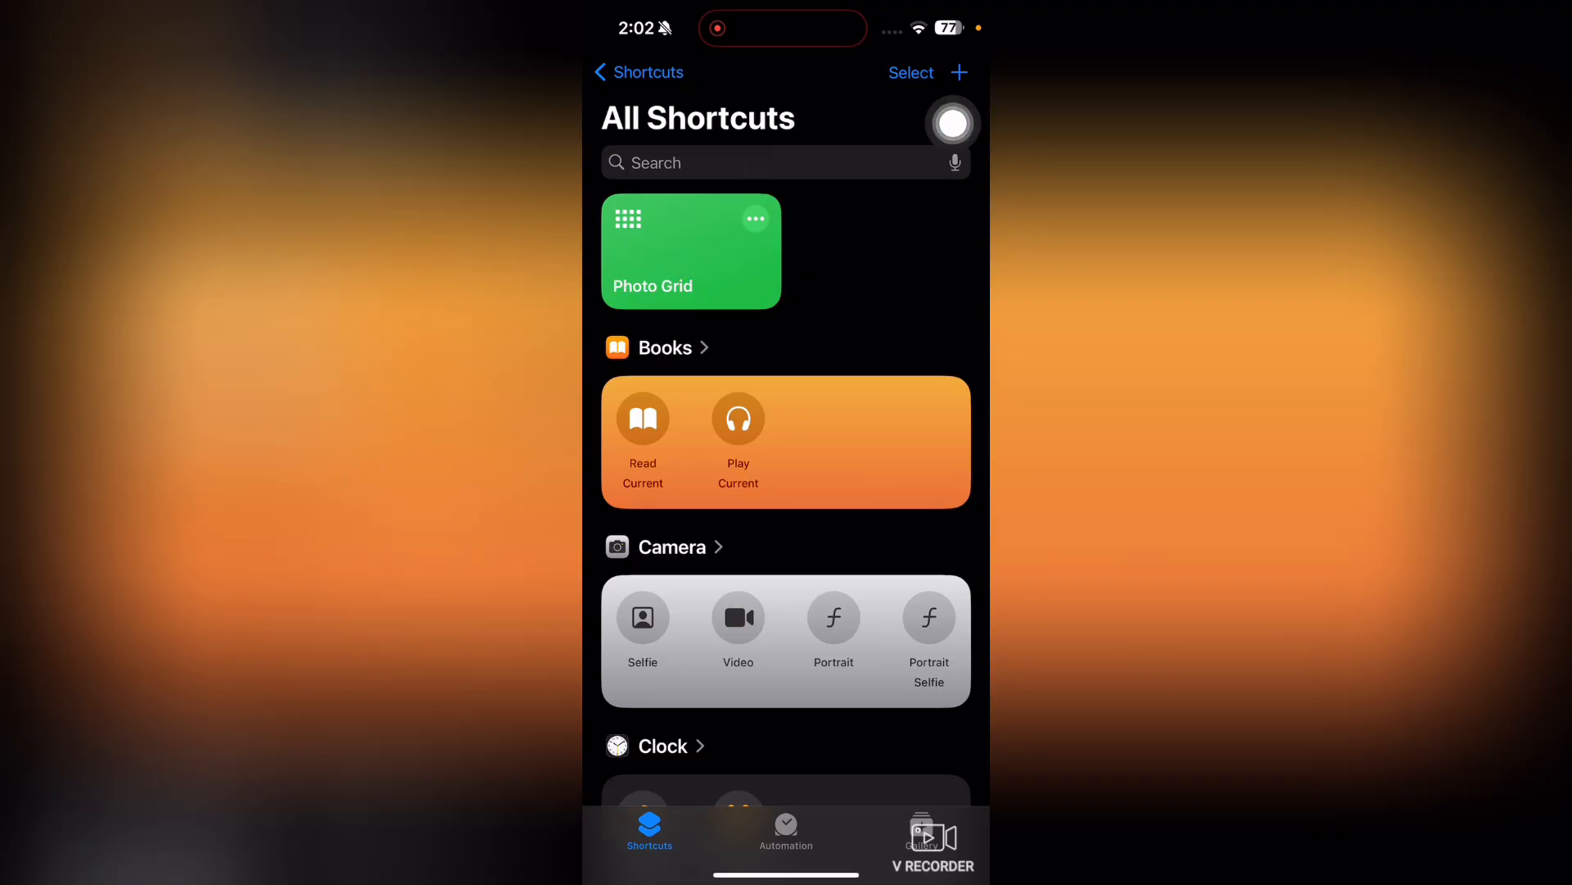